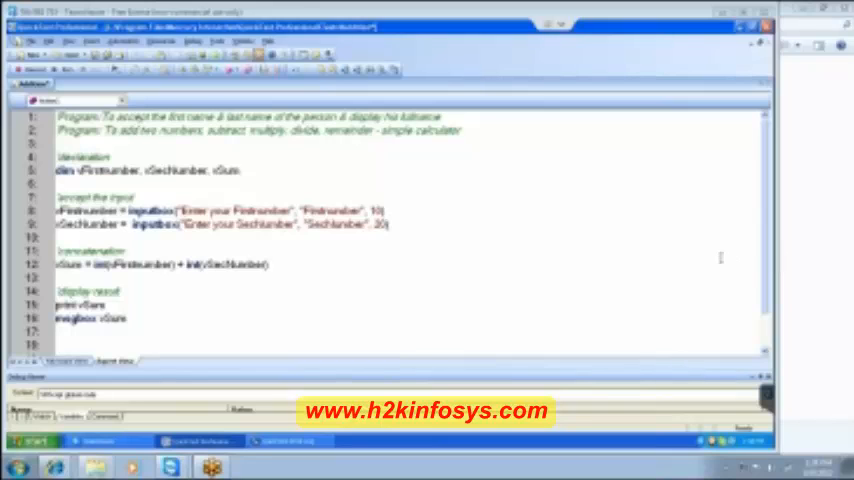
{"action": "mouse_move", "coordinate": [753, 283]}
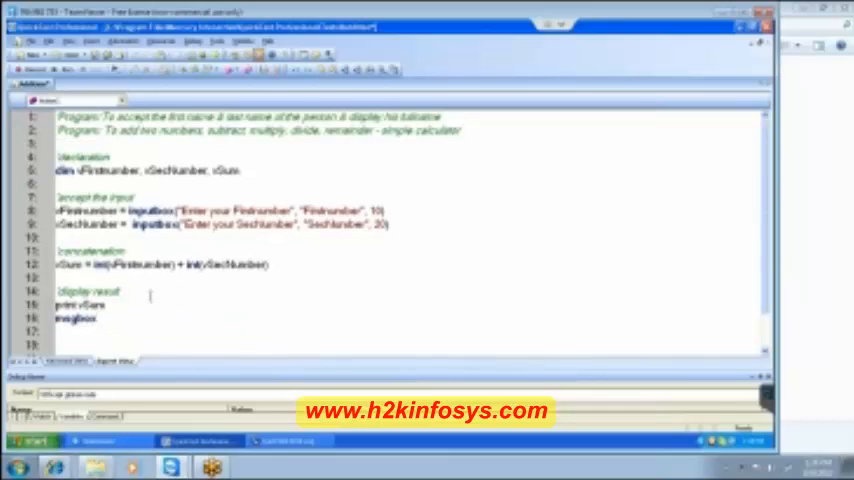
Step: Start the output message on line 18 with the text 'The sum is'
{"action": "double_click", "coordinate": [87, 305]}
{"action": "type", "text": " vSum"}
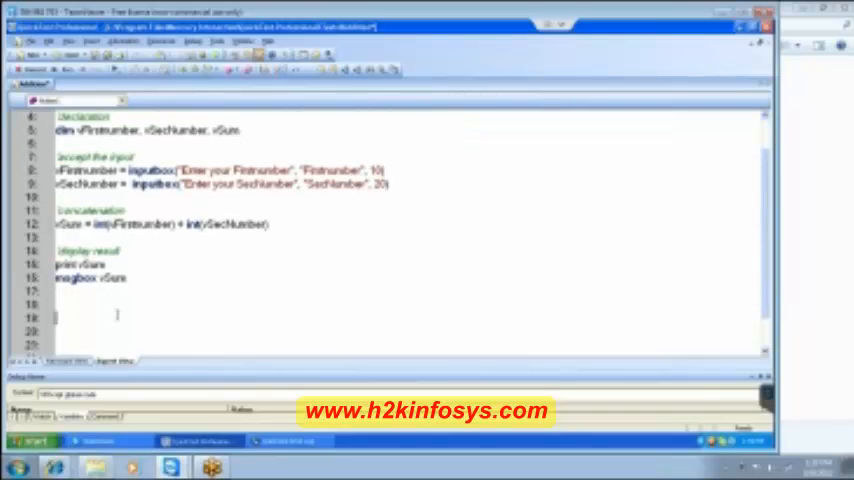
{"action": "type", "text": "The"}
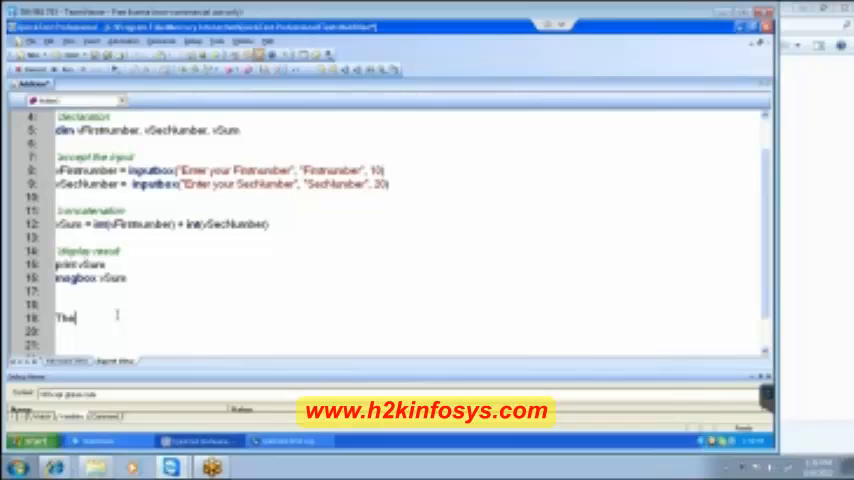
{"action": "type", "text": "sum"}
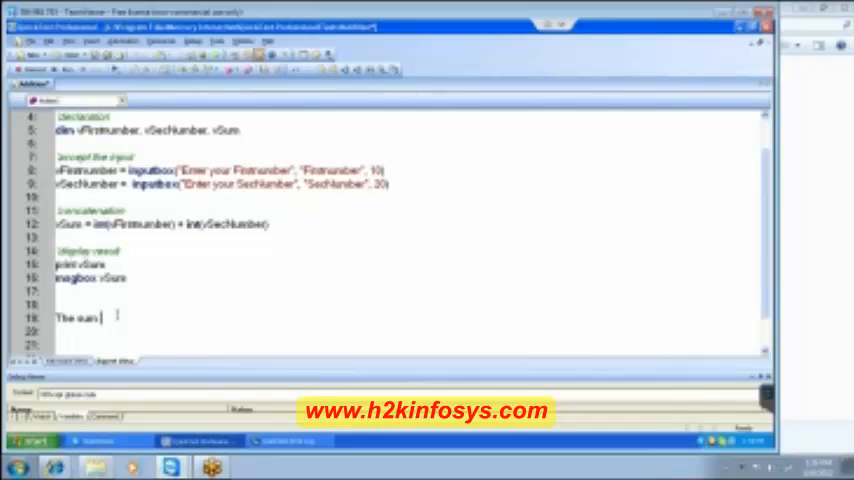
{"action": "type", "text": "is"}
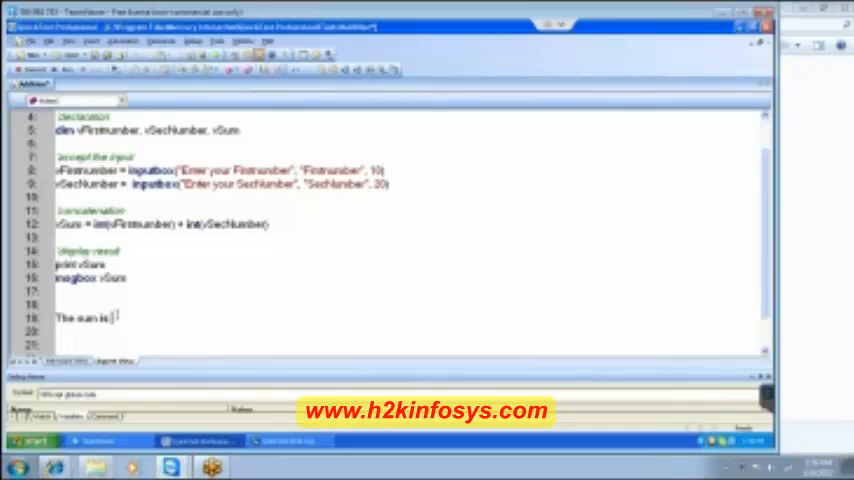
{"action": "type", "text": "-4"}
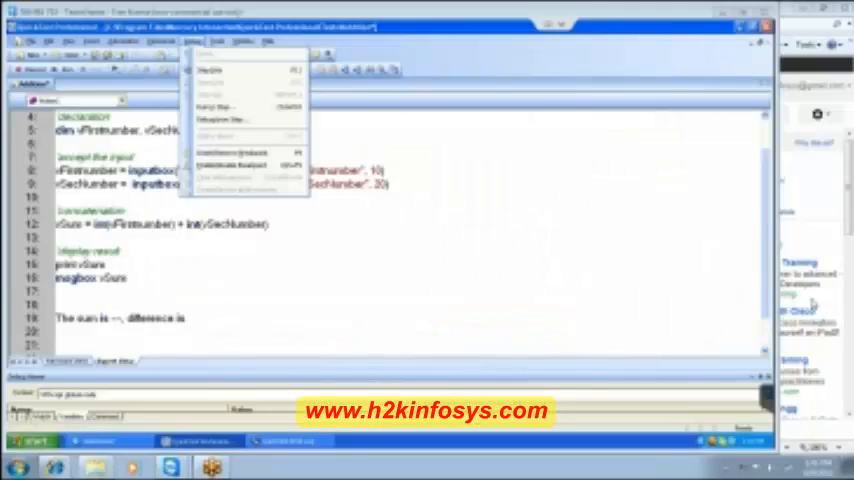
{"action": "mouse_move", "coordinate": [810, 246]}
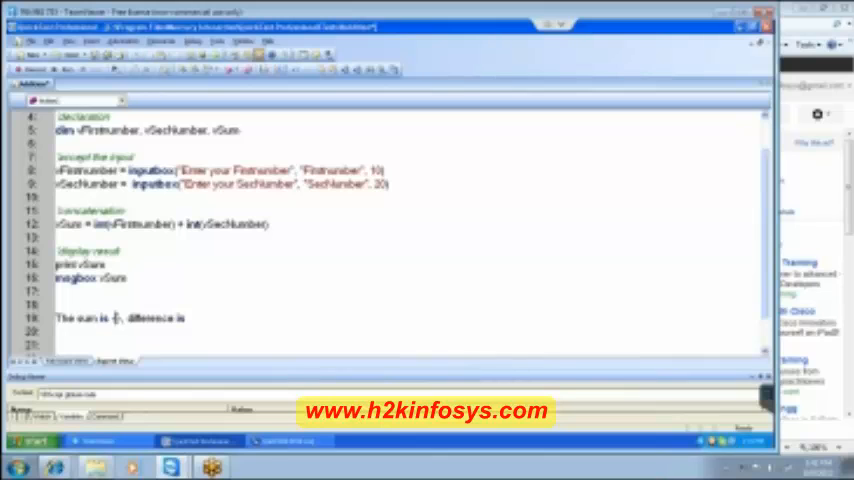
Step: Replace the word 'difference' on line 18 with 'difference is'
{"action": "double_click", "coordinate": [148, 318]}
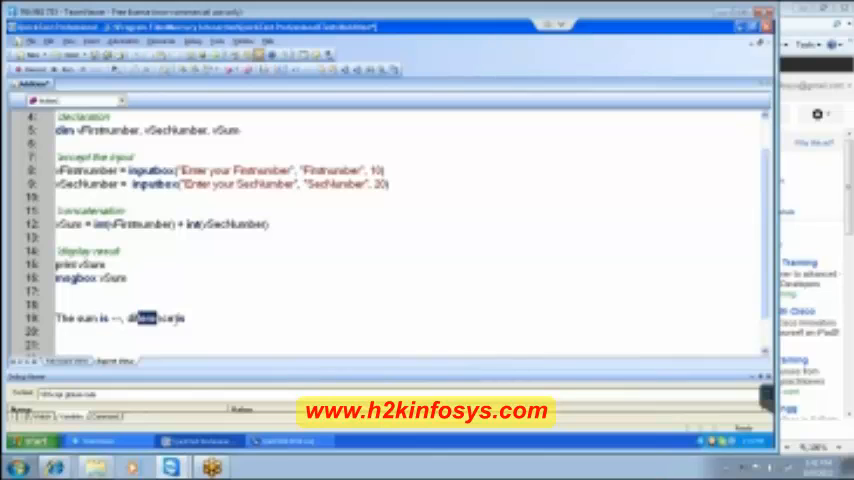
{"action": "type", "text": "difference is"}
{"action": "left_click", "coordinate": [150, 130]}
{"action": "type", "text": ", vDiff, vProduct, vQuotient, vRemainder"}
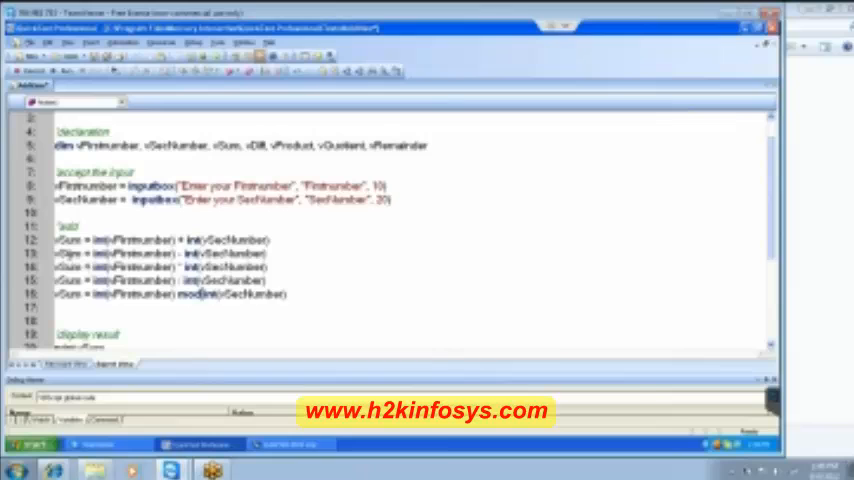
Step: Rename vSum on lines 13–16 to vDiff, vProduct, vQuotient and vRemainder
{"action": "double_click", "coordinate": [262, 145]}
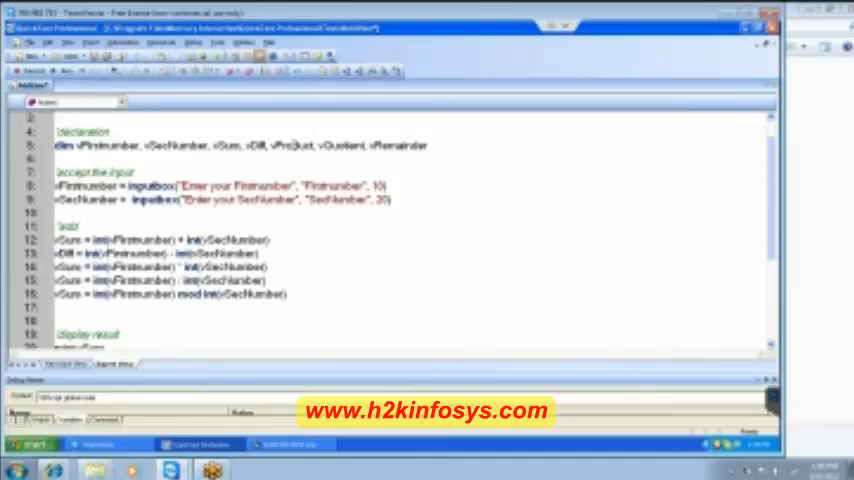
{"action": "double_click", "coordinate": [291, 145]}
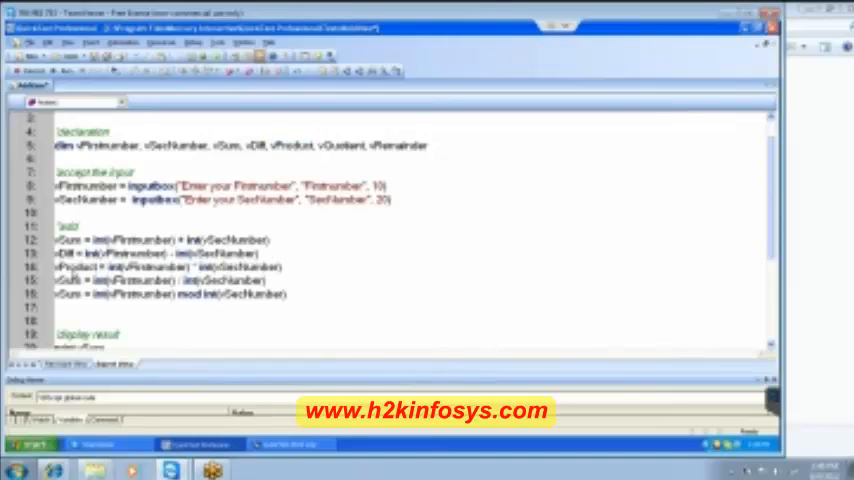
{"action": "double_click", "coordinate": [341, 145]}
{"action": "type", "text": "Quotient"}
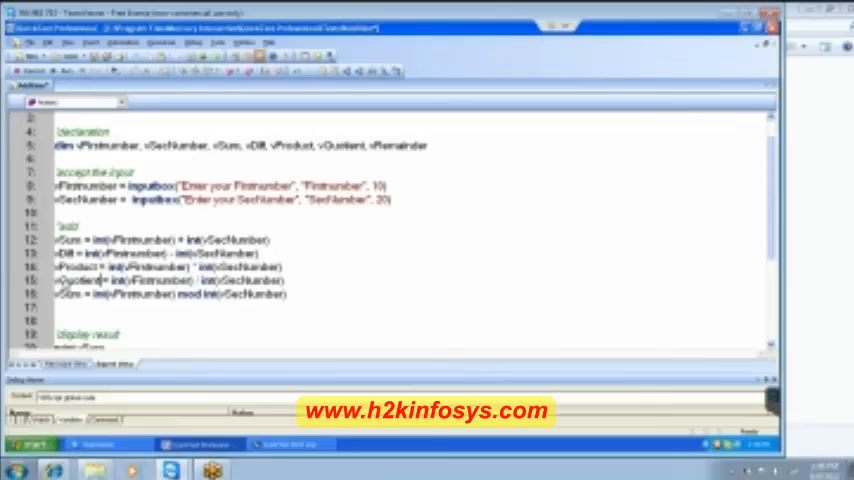
{"action": "double_click", "coordinate": [400, 145]}
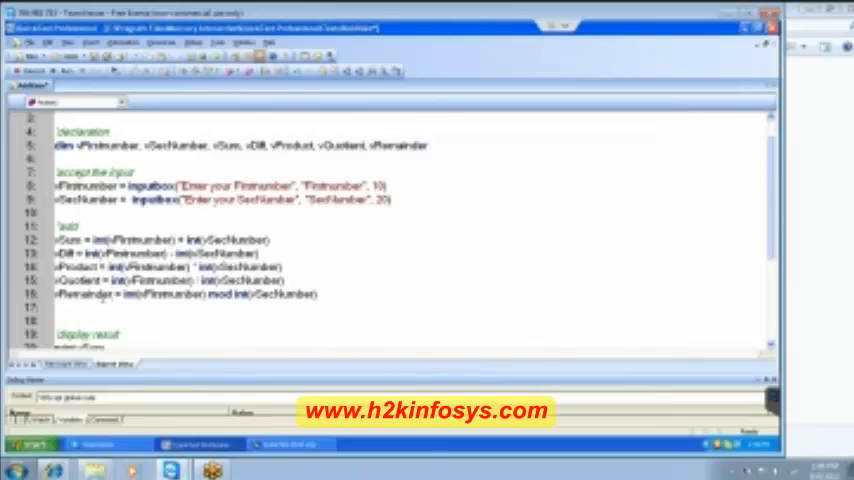
{"action": "scroll", "scroll_direction": "down", "scroll_amount": 3}
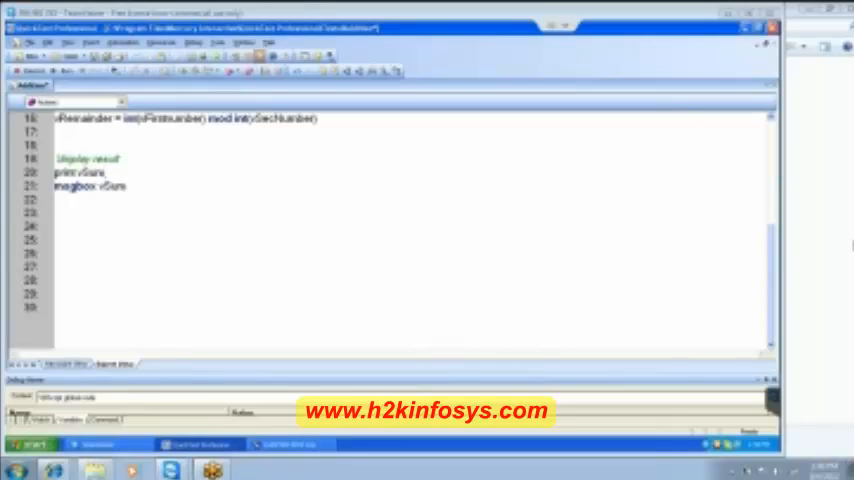
{"action": "left_click", "coordinate": [104, 172]}
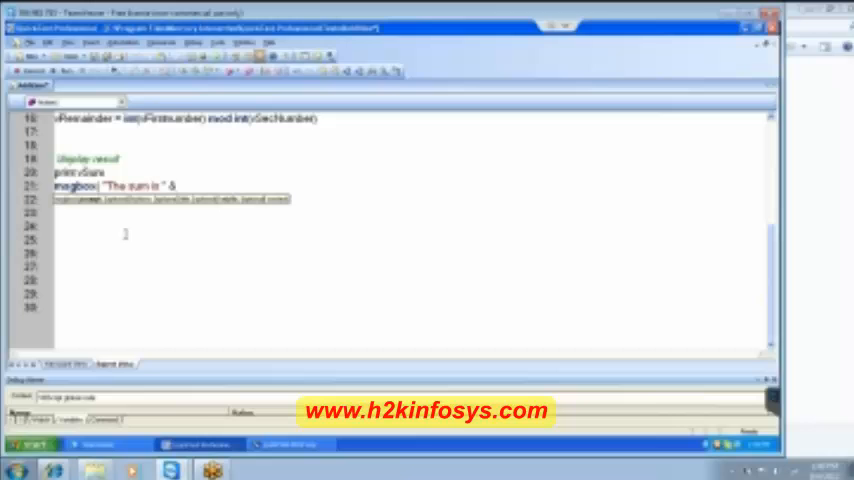
Step: Concatenate vSum and a 'Difference is' label onto the msgbox line
{"action": "type", "text": "&vSum"}
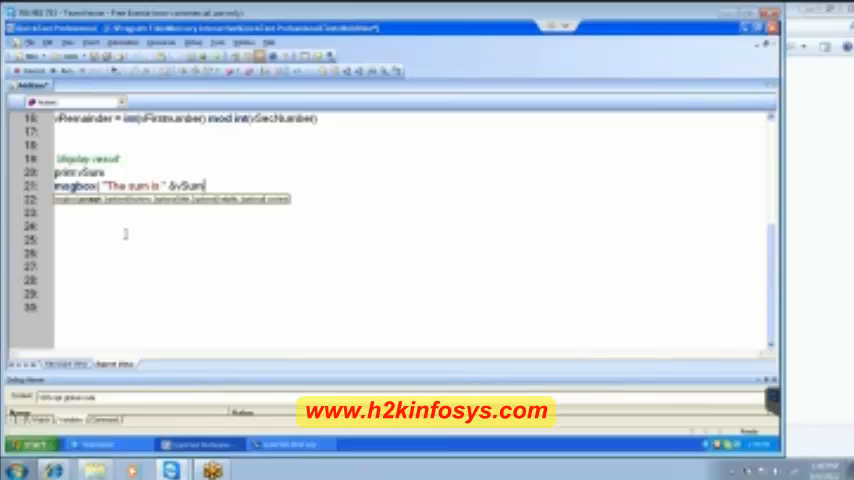
{"action": "type", "text": "&"}
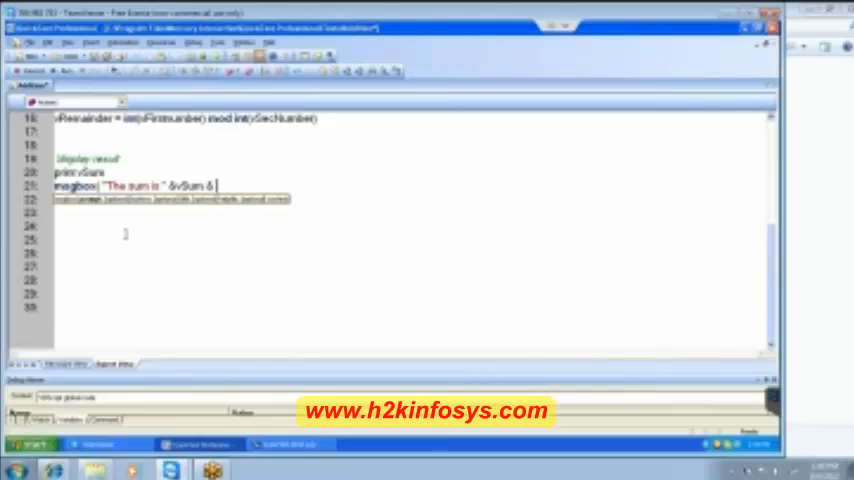
{"action": "type", "text": "\""}
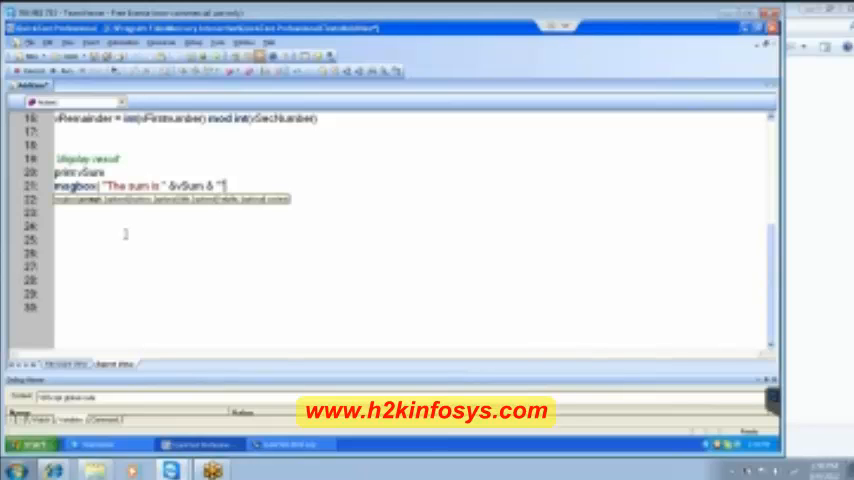
{"action": "type", "text": "Dif"}
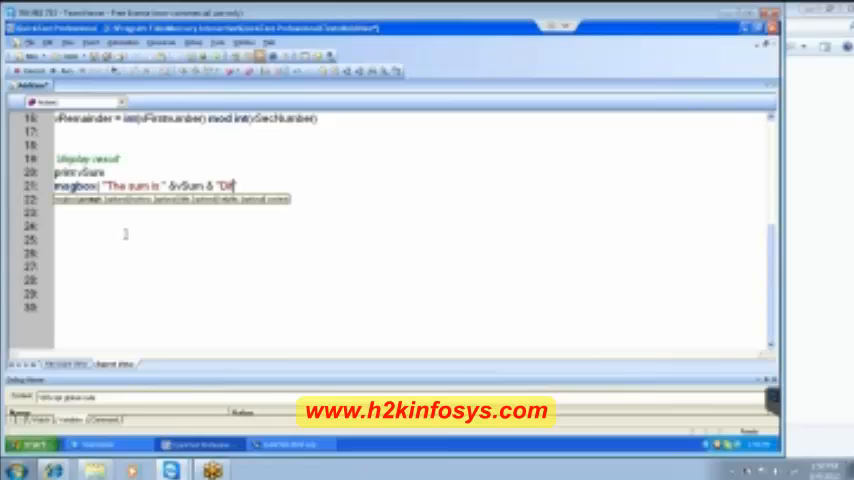
{"action": "type", "text": "ference"}
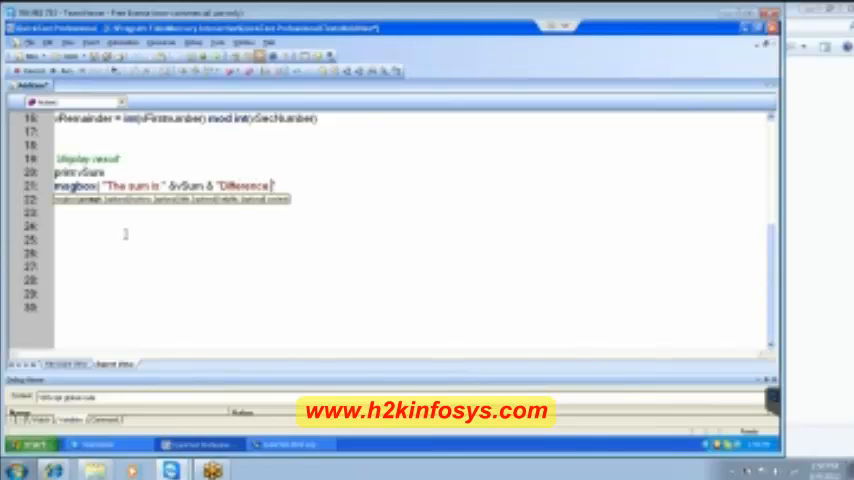
{"action": "type", "text": "is \""}
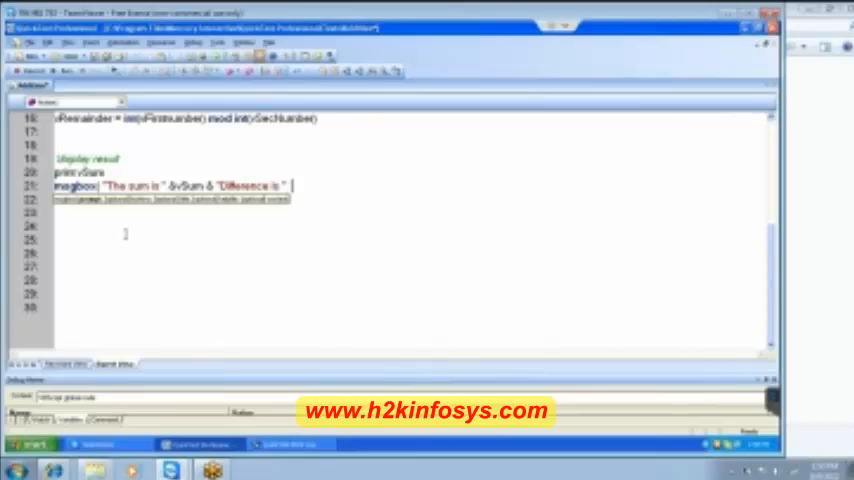
{"action": "type", "text": "&"}
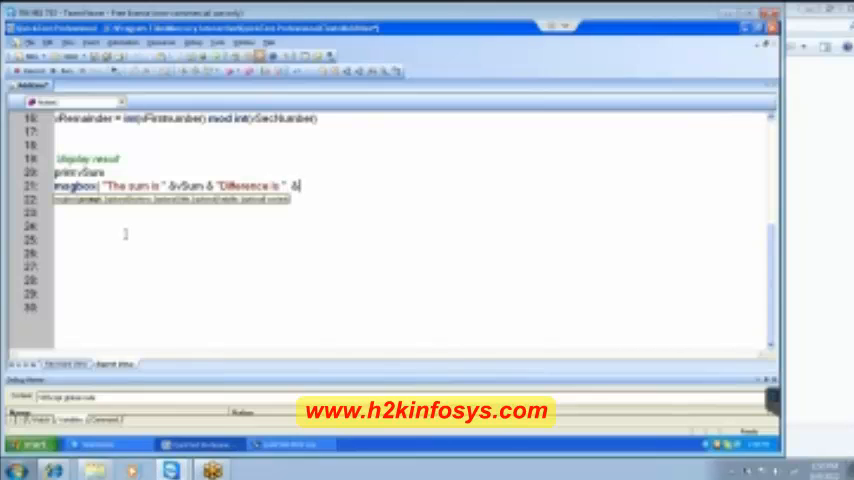
Step: Append the labelled difference, product, quotient and remainder values to the msgbox line
{"action": "type", "text": "Diff & \""}
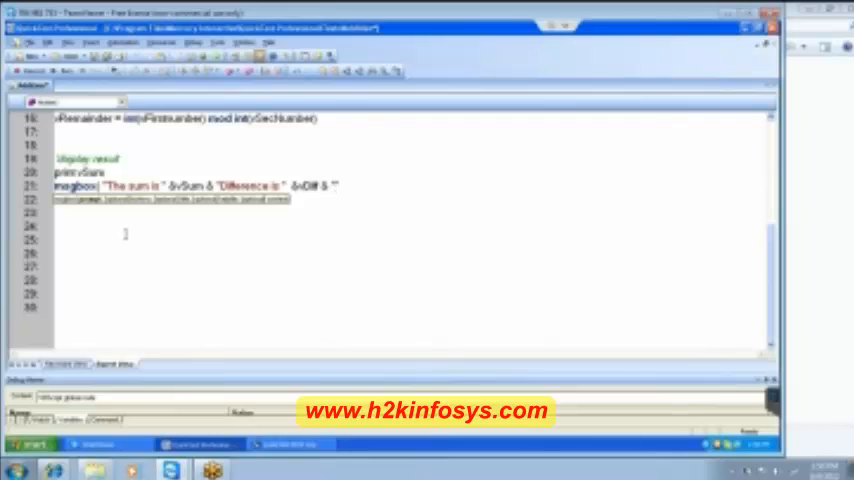
{"action": "type", "text": "vFm"}
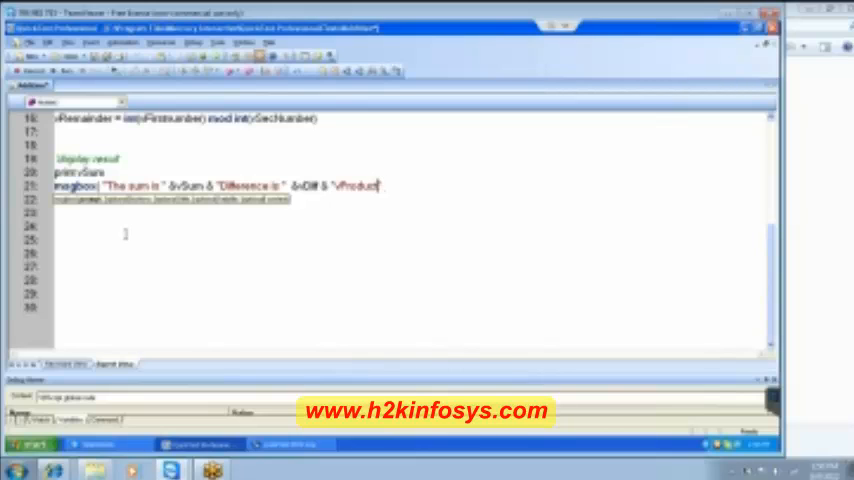
{"action": "type", "text": "is)"}
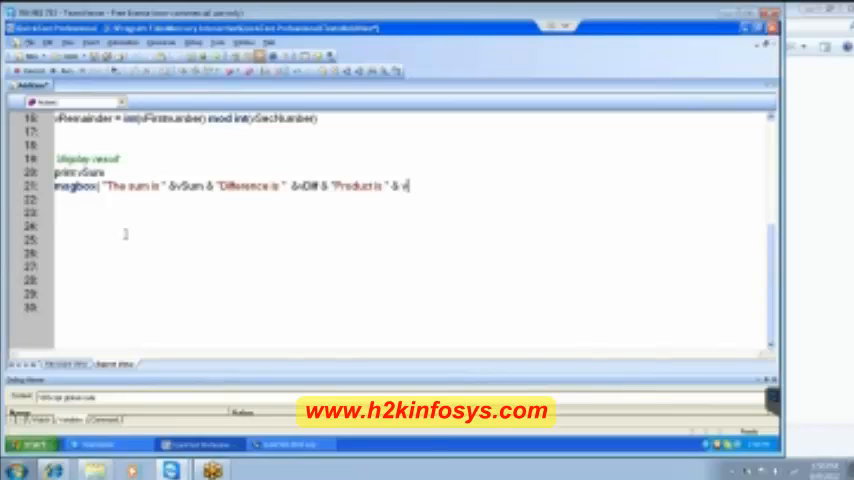
{"action": "type", "text": "vProduct & \"Quoti"}
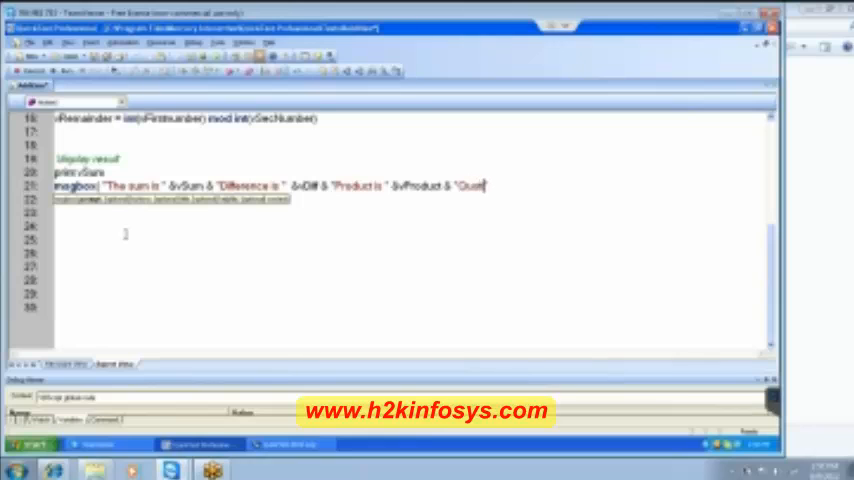
{"action": "type", "text": "ent is \" &vQuo"}
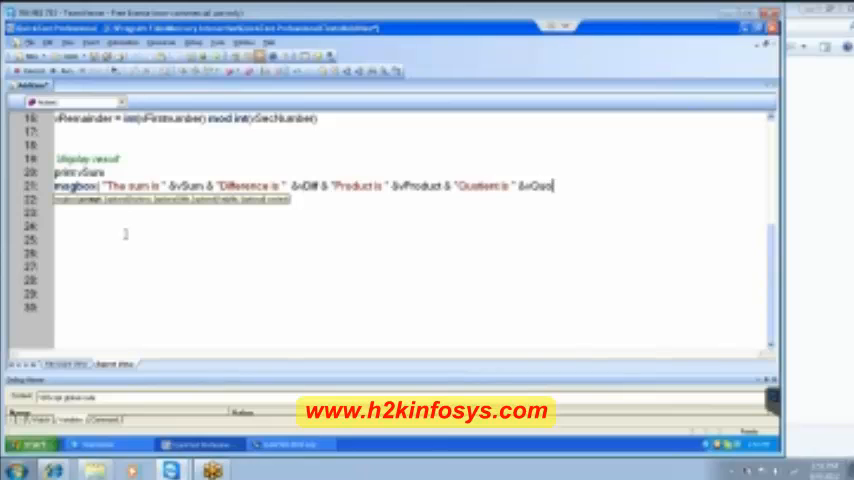
{"action": "type", "text": "tient & \"Remainder is"}
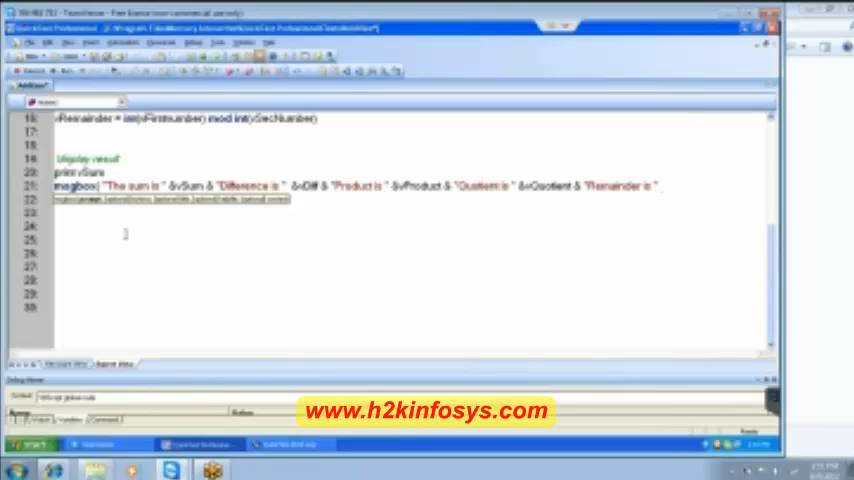
{"action": "type", "text": "&vRemainder)"}
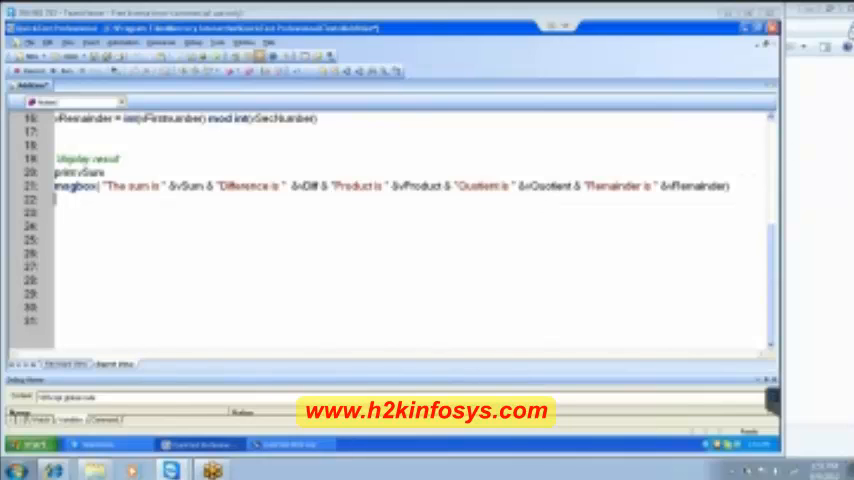
{"action": "mouse_move", "coordinate": [328, 168]}
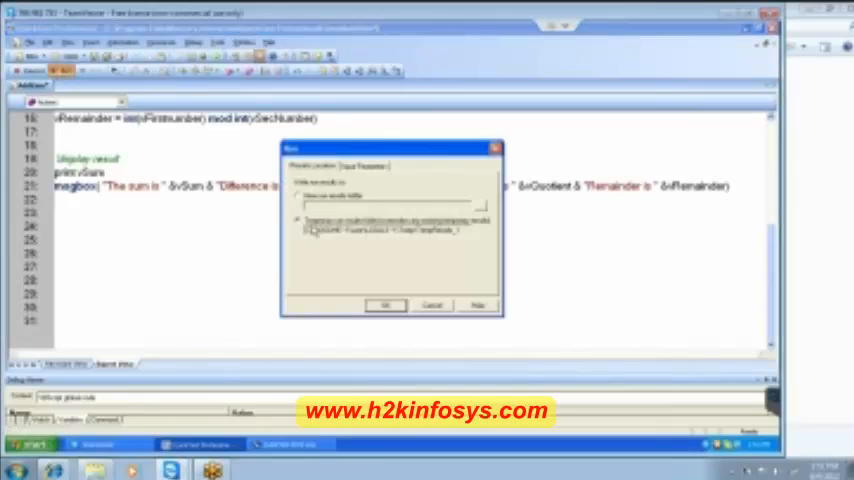
Step: Run the calculator script, submit the input numbers, and close the results message box
{"action": "left_click", "coordinate": [386, 305]}
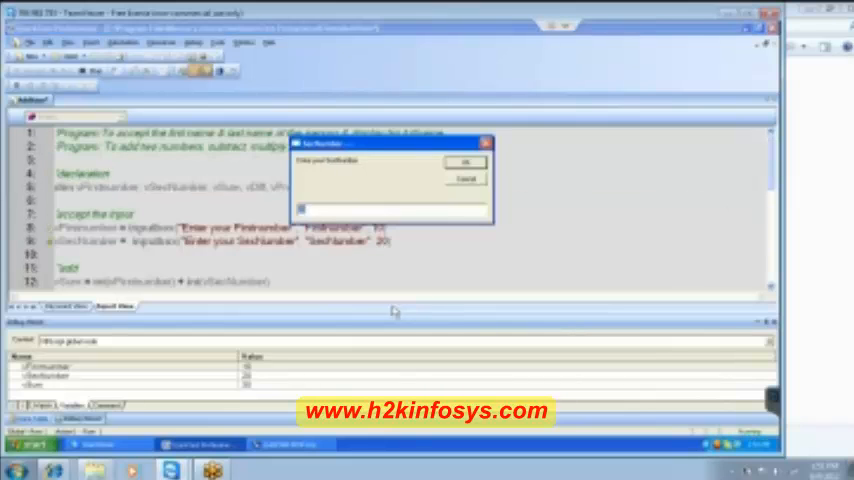
{"action": "left_click", "coordinate": [466, 162]}
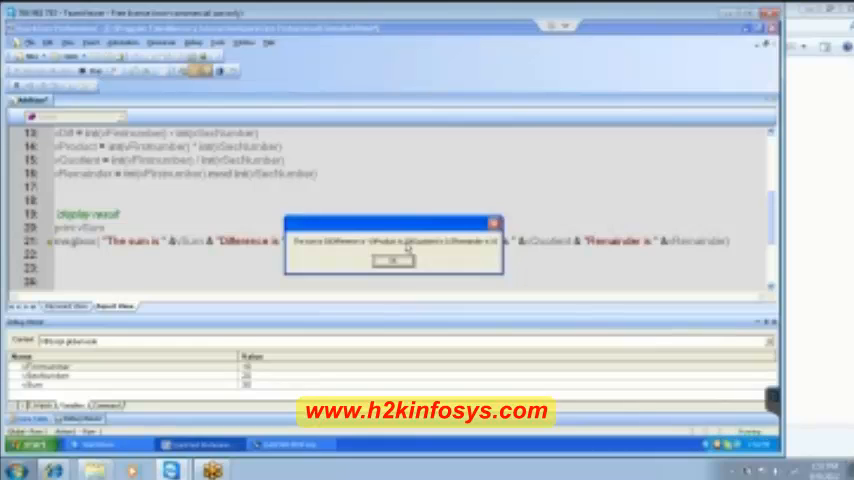
{"action": "mouse_move", "coordinate": [448, 252]}
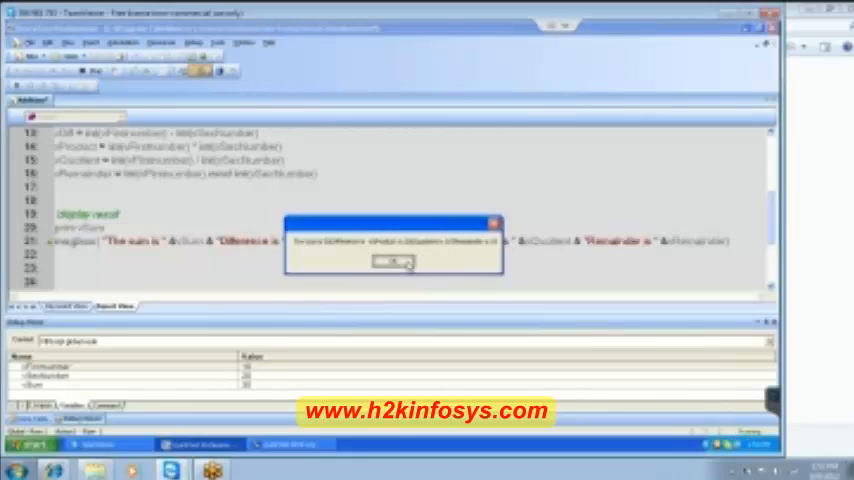
{"action": "left_click", "coordinate": [394, 261]}
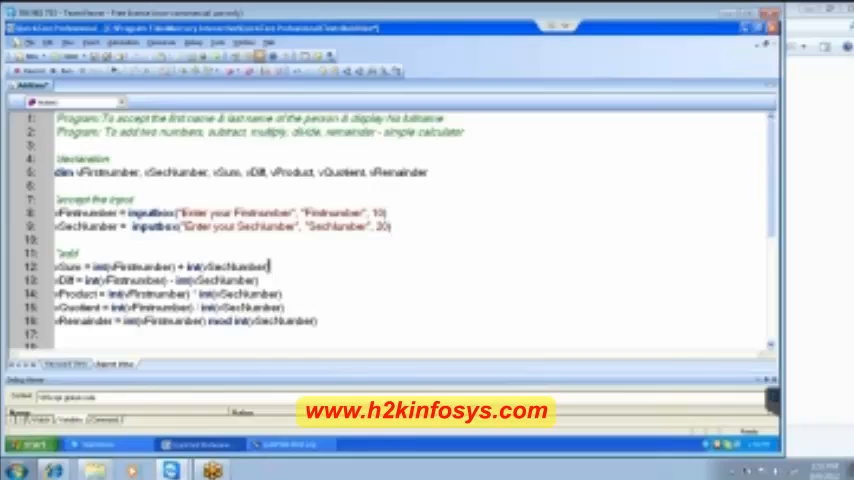
Step: Scroll down through the script and back up to the header comments
{"action": "scroll", "scroll_direction": "down", "scroll_amount": 3}
{"action": "type", "text": "print vSum"}
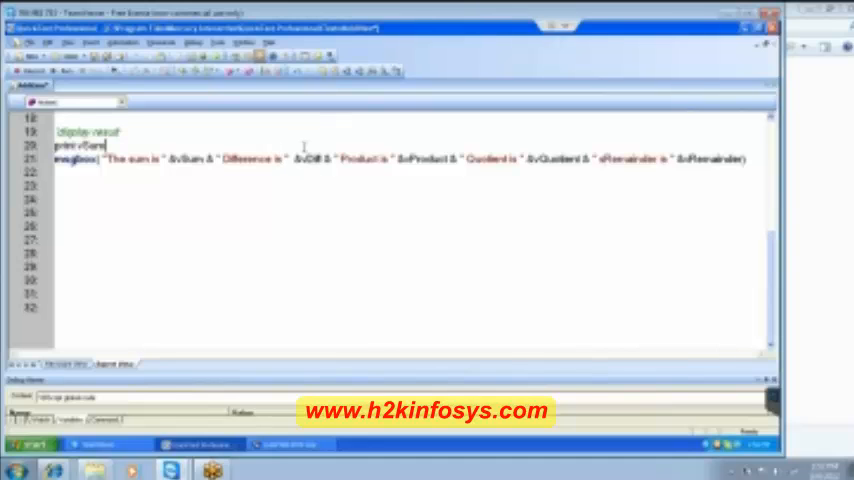
{"action": "scroll", "scroll_direction": "up", "scroll_amount": 3}
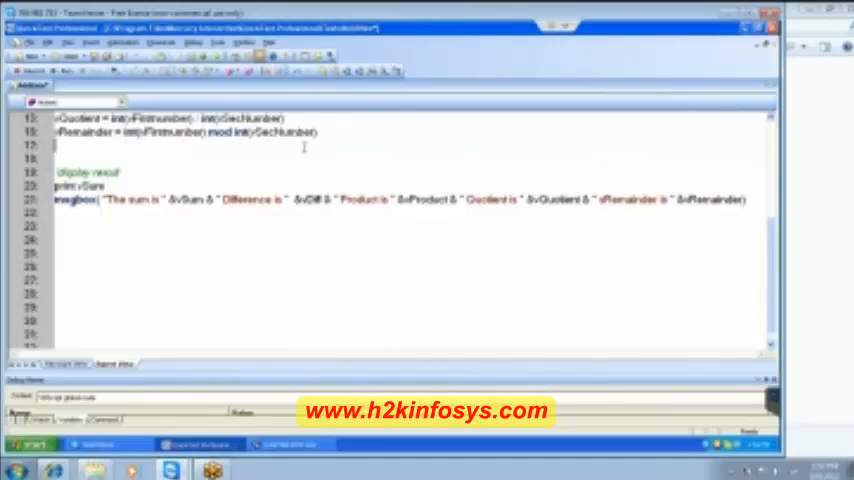
{"action": "scroll", "scroll_direction": "up", "scroll_amount": 3}
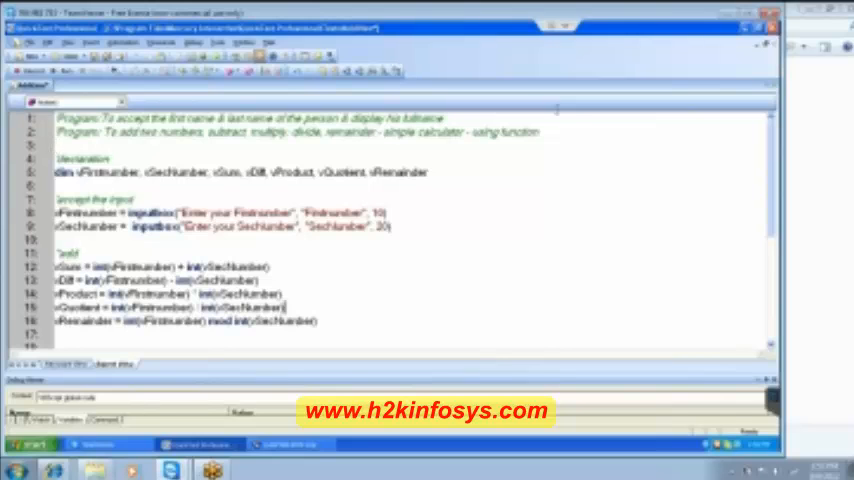
Step: Add 'create function' and 'Call function' comment lines below the arithmetic block
{"action": "double_click", "coordinate": [520, 132]}
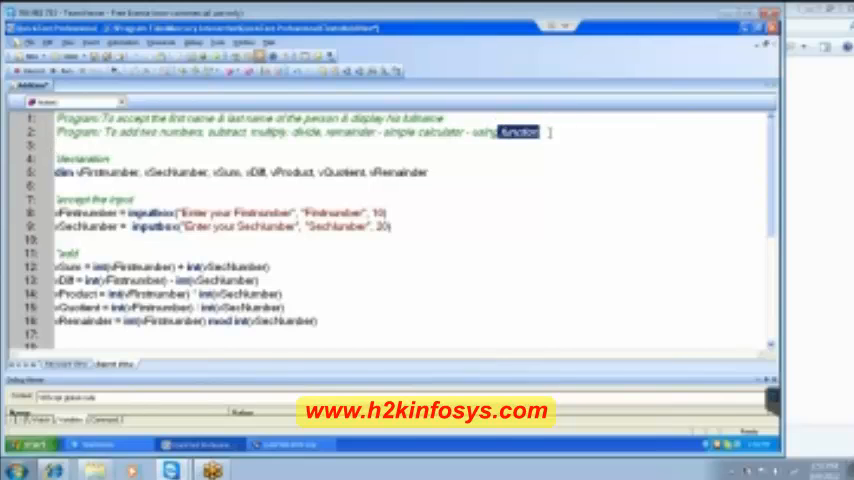
{"action": "scroll", "scroll_direction": "down", "scroll_amount": 3}
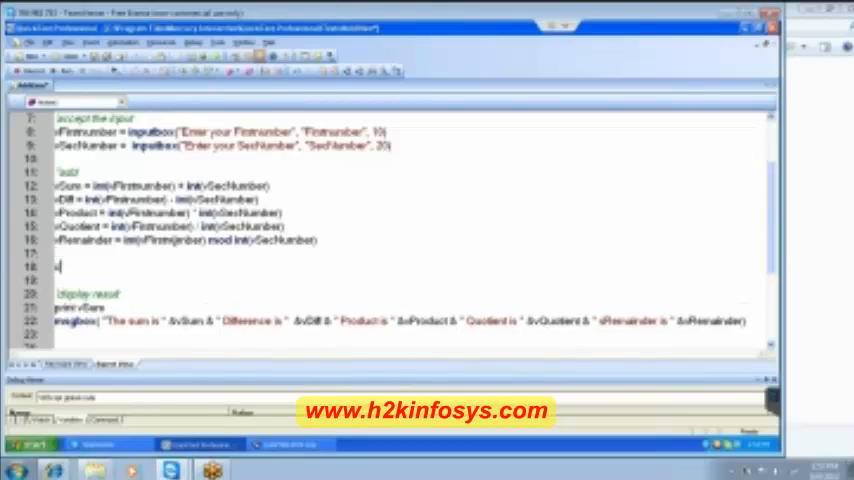
{"action": "type", "text": "create"}
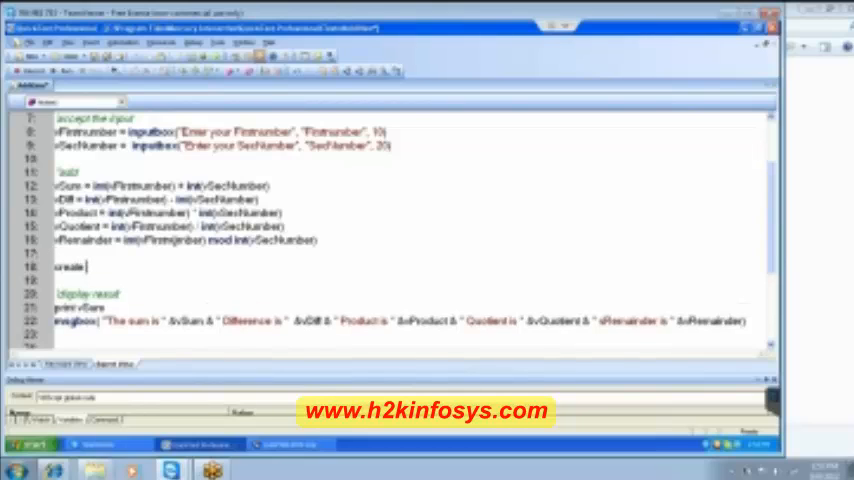
{"action": "type", "text": "func("}
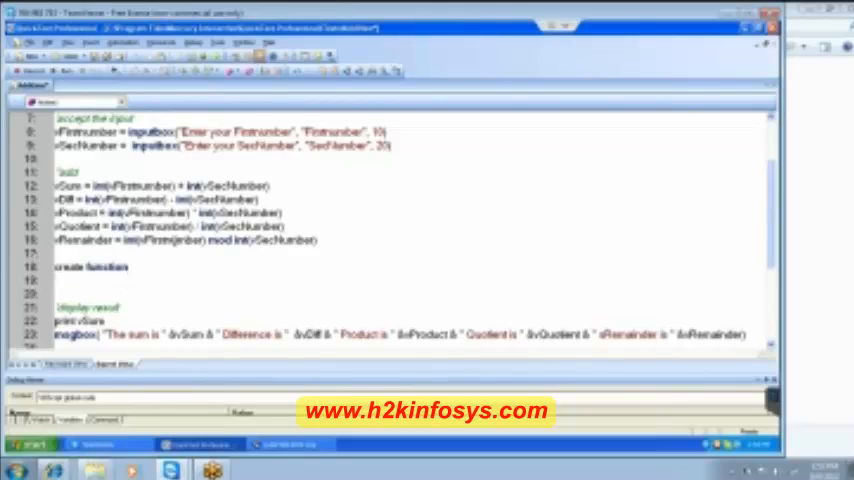
{"action": "type", "text": "Call"}
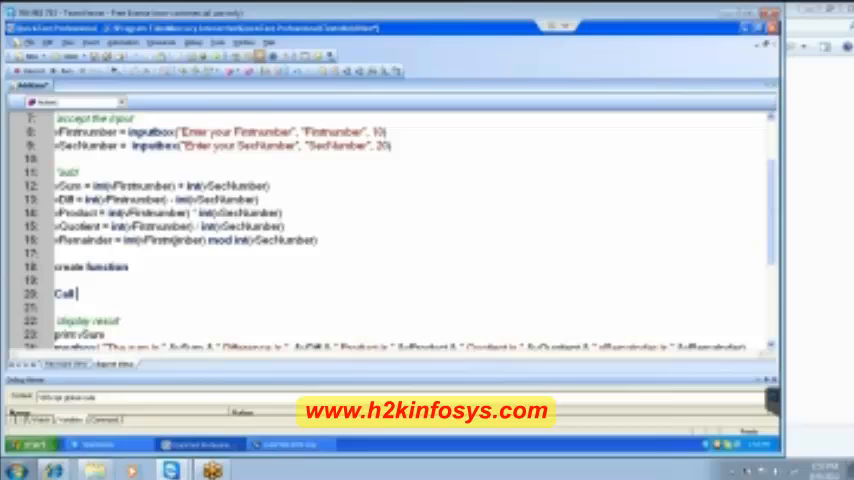
{"action": "type", "text": "function"}
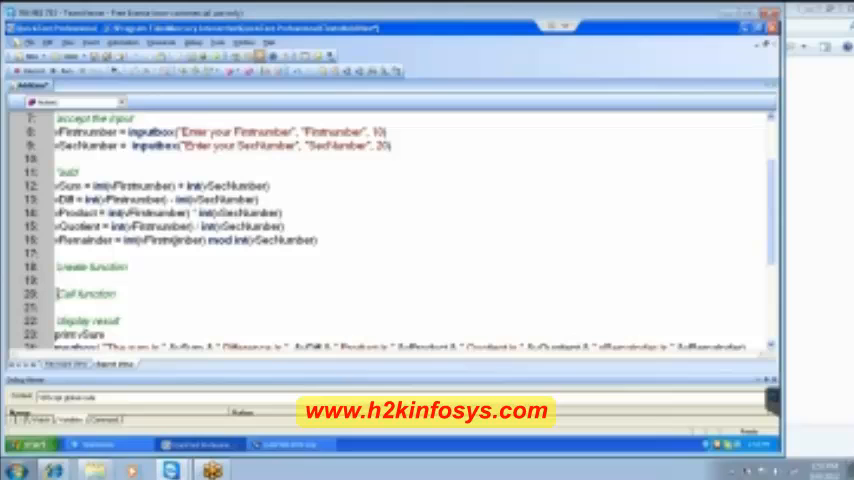
{"action": "mouse_move", "coordinate": [742, 296]}
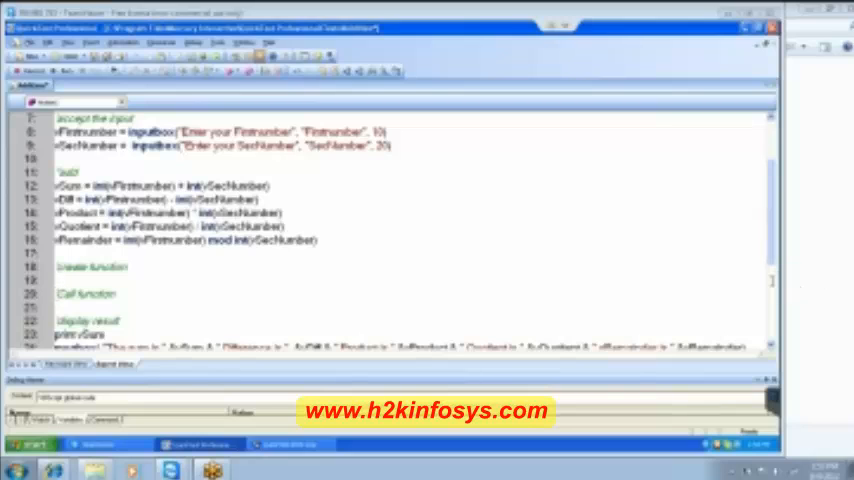
{"action": "mouse_move", "coordinate": [748, 233]}
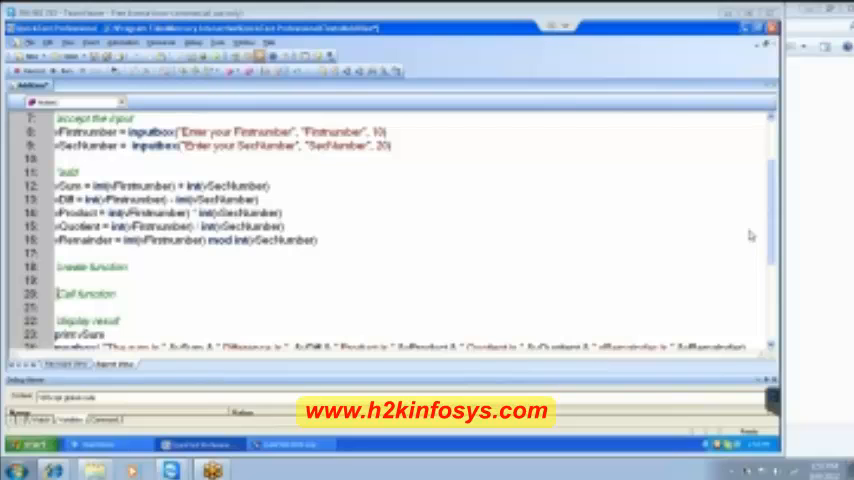
{"action": "mouse_move", "coordinate": [382, 229]}
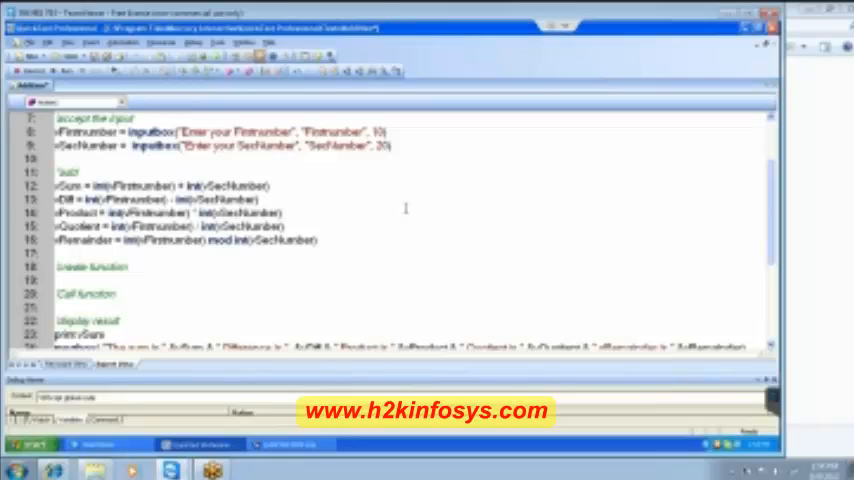
{"action": "scroll", "scroll_direction": "down", "scroll_amount": 3}
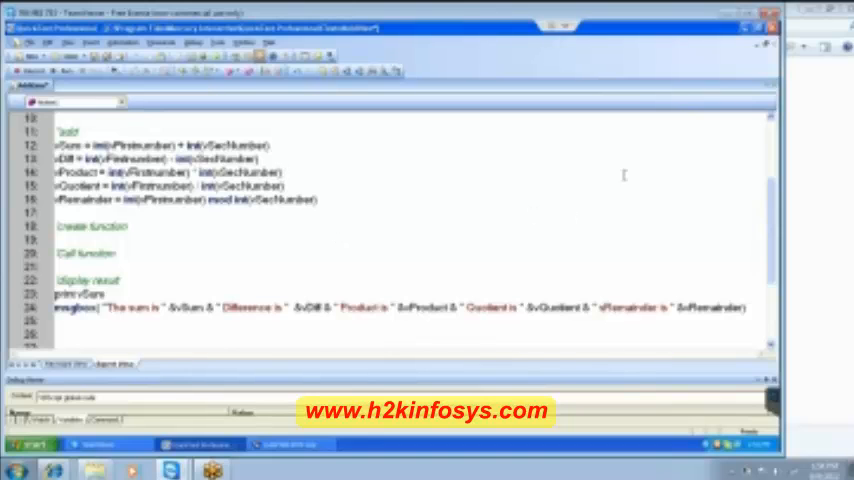
{"action": "mouse_move", "coordinate": [623, 175]}
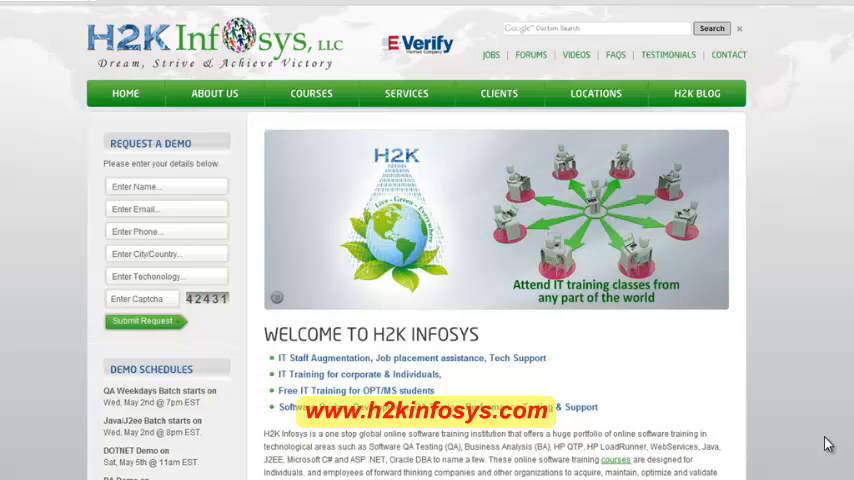
{"action": "mouse_move", "coordinate": [263, 115]}
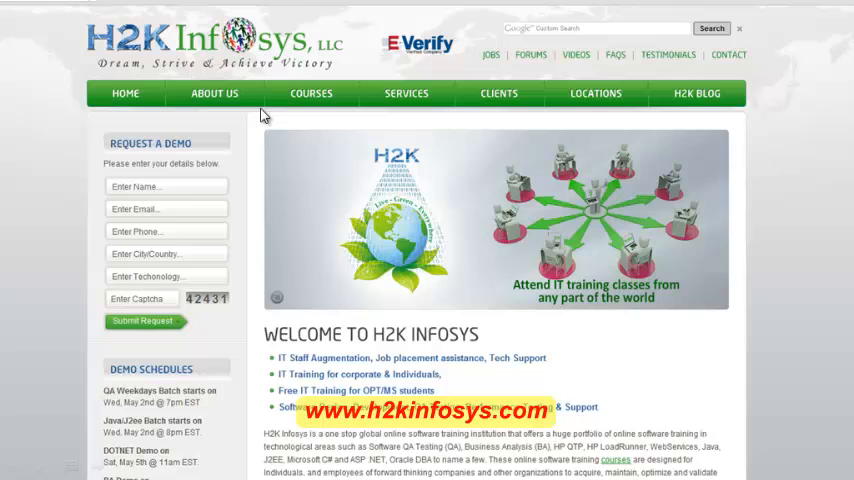
{"action": "mouse_move", "coordinate": [305, 105]}
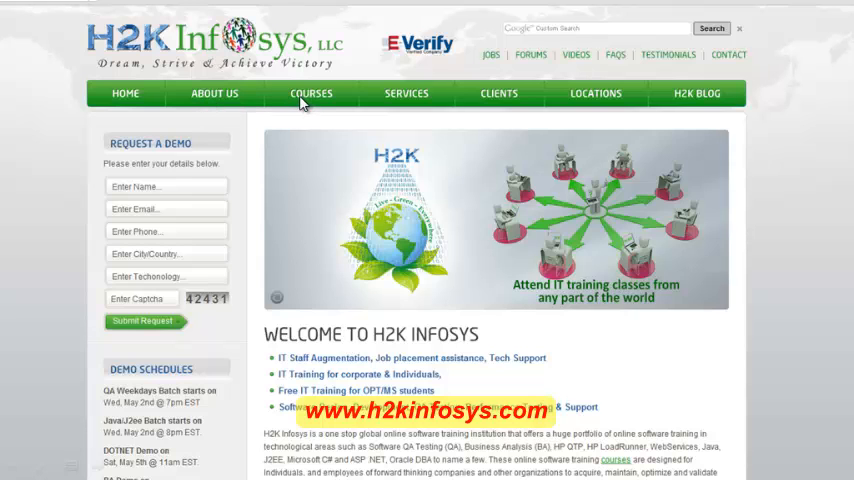
{"action": "mouse_move", "coordinate": [193, 123]}
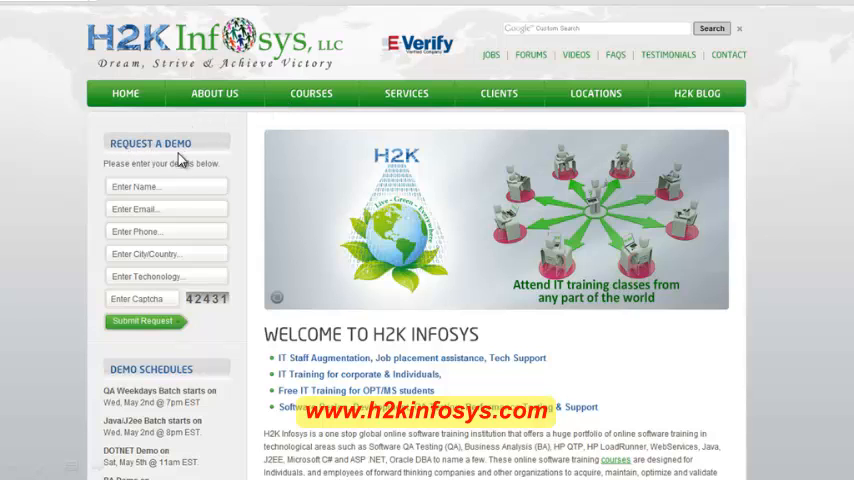
{"action": "mouse_move", "coordinate": [129, 228]}
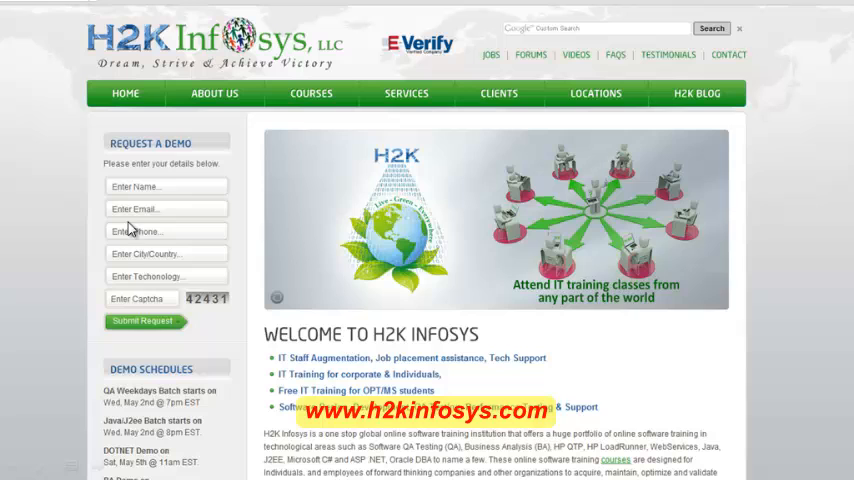
{"action": "mouse_move", "coordinate": [140, 329]}
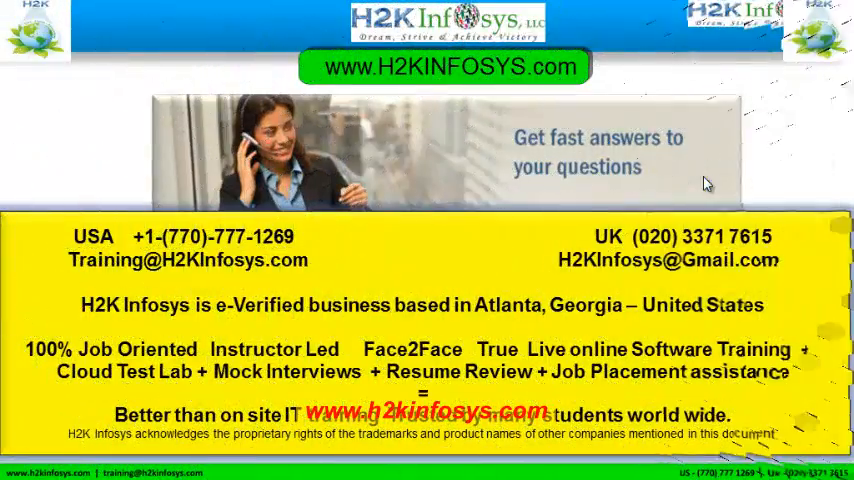
{"action": "mouse_move", "coordinate": [165, 82]}
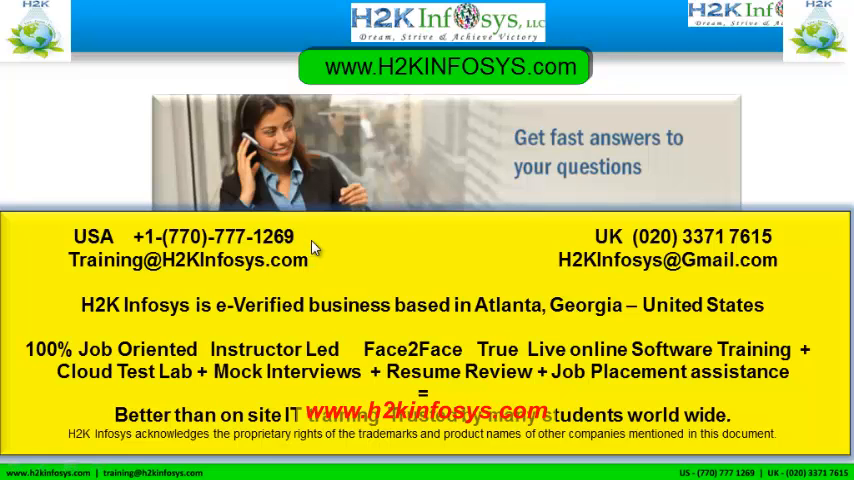
{"action": "mouse_move", "coordinate": [160, 123]}
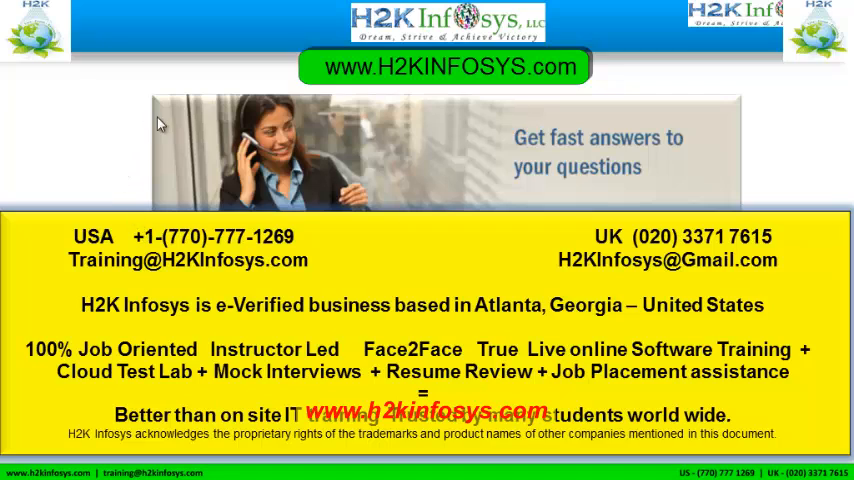
{"action": "mouse_move", "coordinate": [485, 102]}
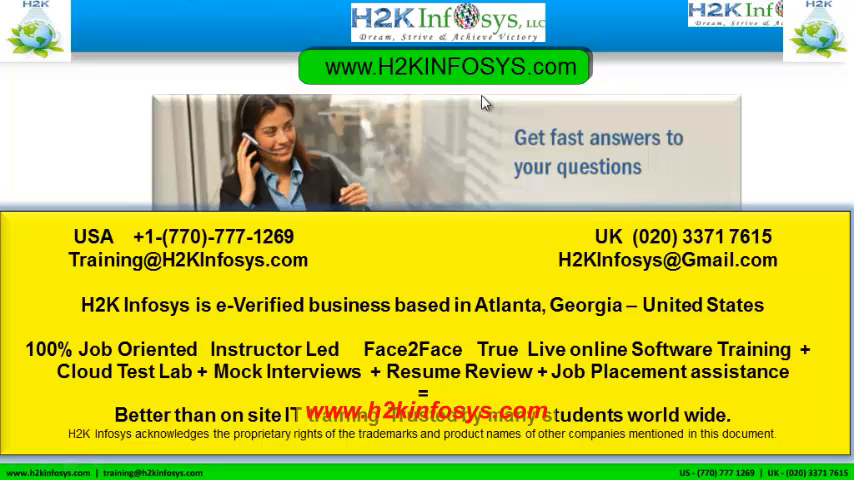
{"action": "mouse_move", "coordinate": [775, 250]}
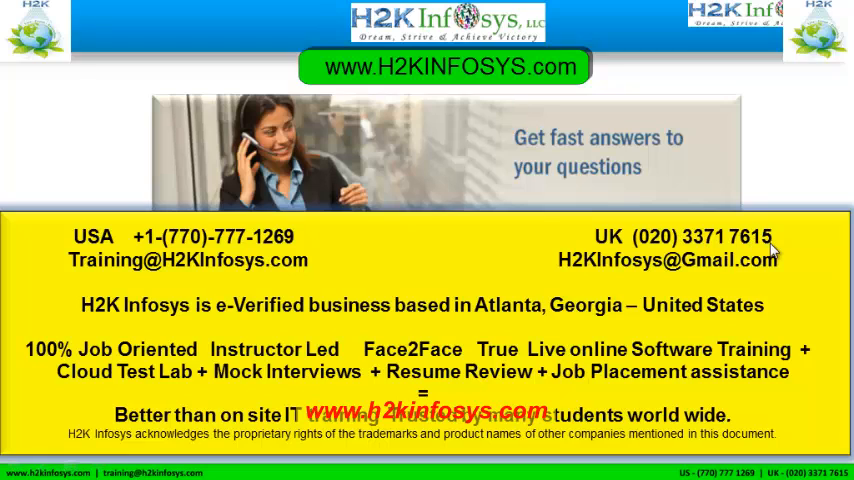
{"action": "mouse_move", "coordinate": [585, 272]}
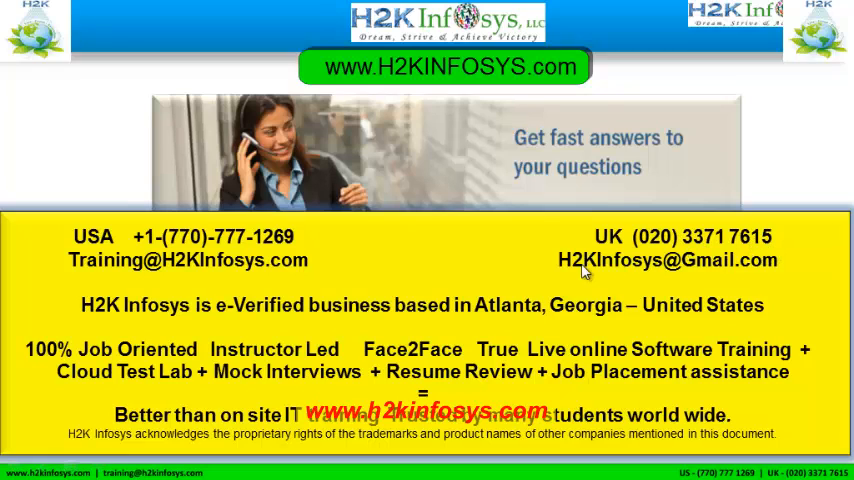
{"action": "mouse_move", "coordinate": [183, 274]}
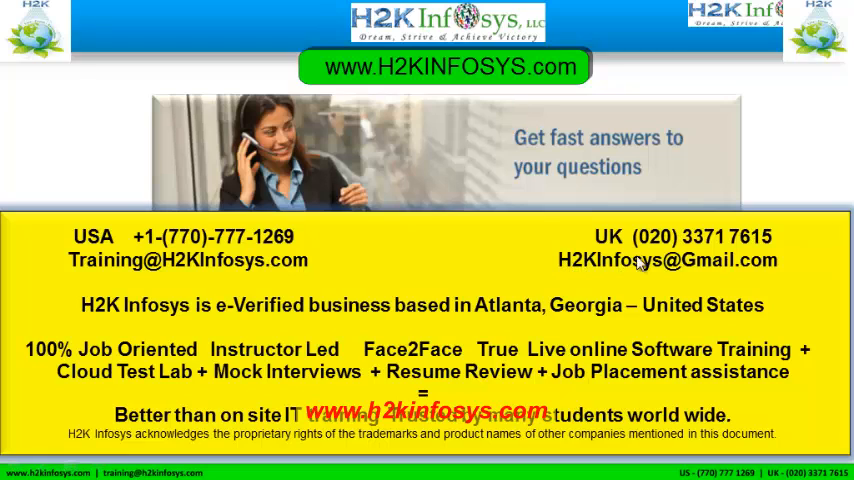
{"action": "mouse_move", "coordinate": [793, 264]}
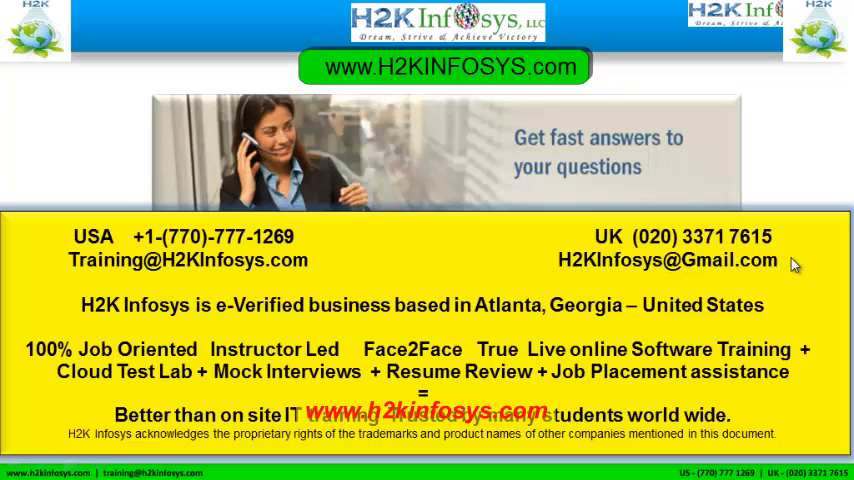